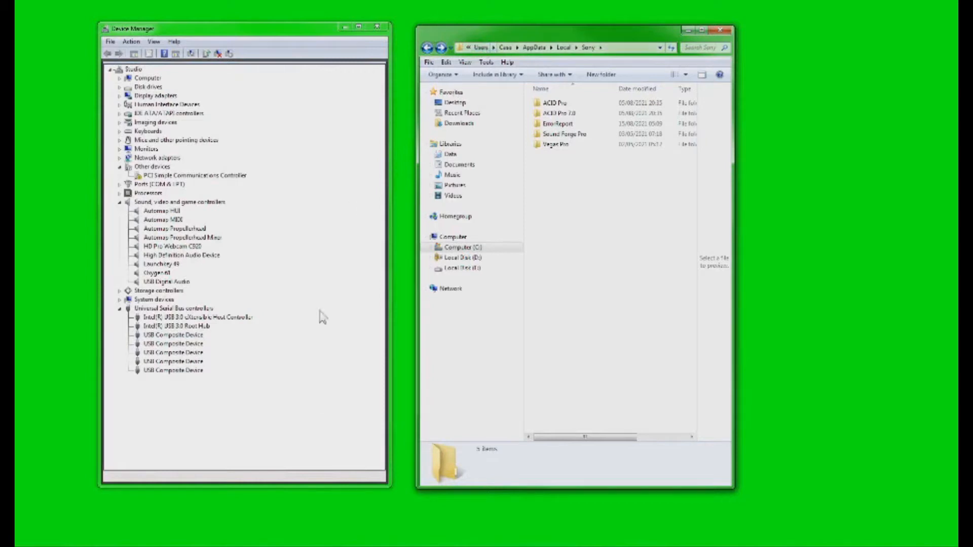
# Check the USB controller devices, then select the ACID Pro 7.0 folder in AppData\Local\Sony.
pyautogui.click(175, 335)
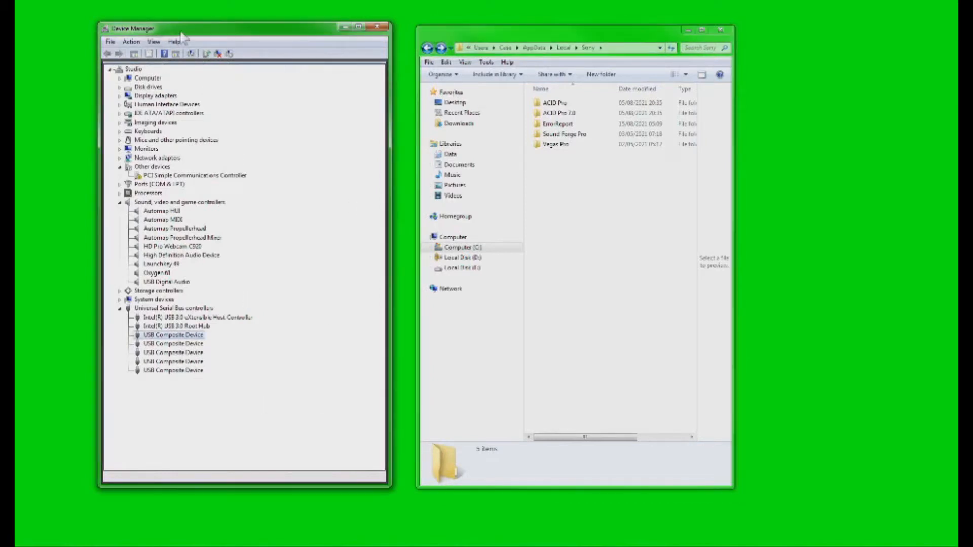
pyautogui.rightClick(177, 202)
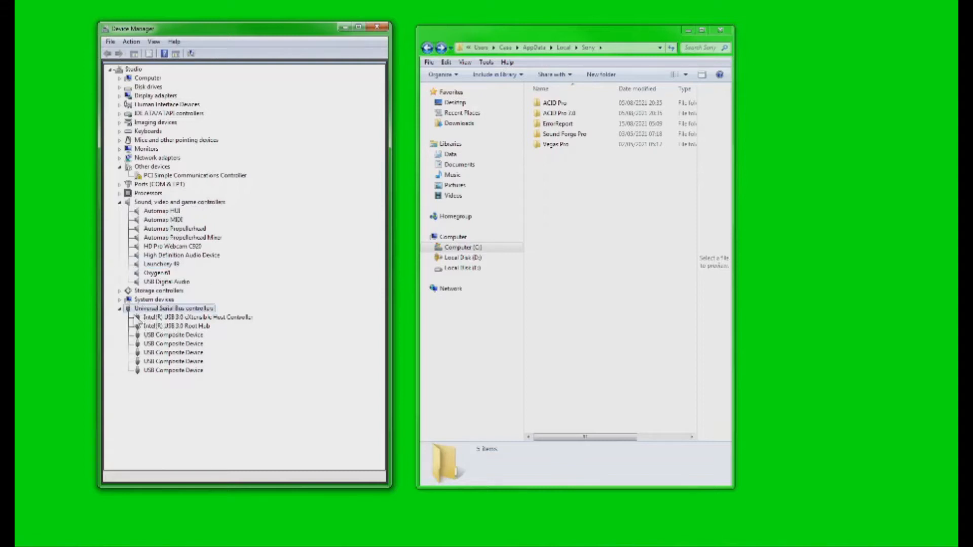
pyautogui.rightClick(174, 309)
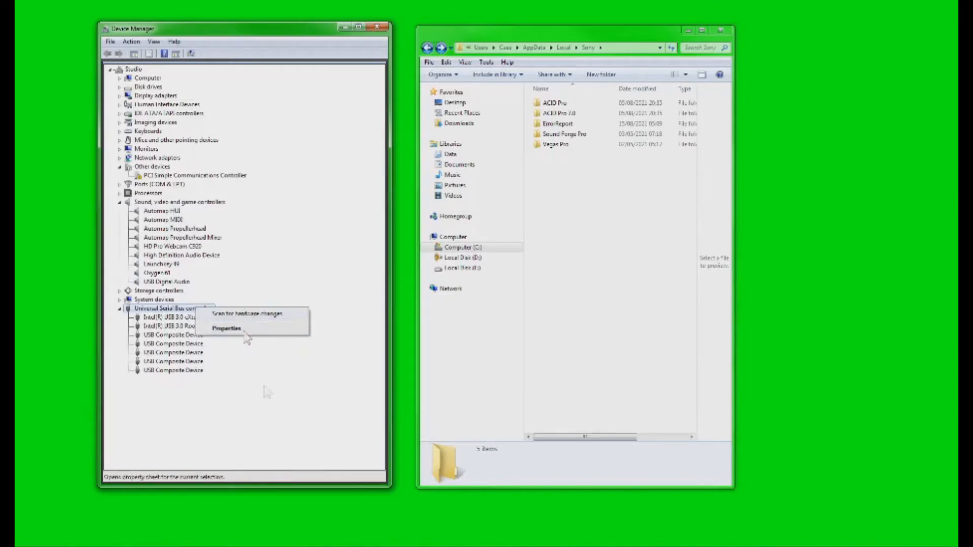
pyautogui.rightClick(173, 335)
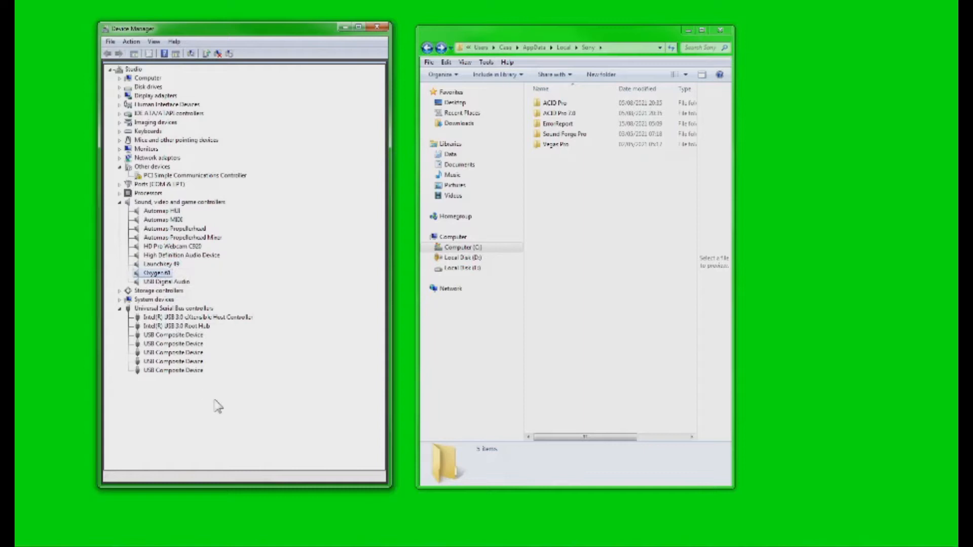
pyautogui.moveTo(249, 415)
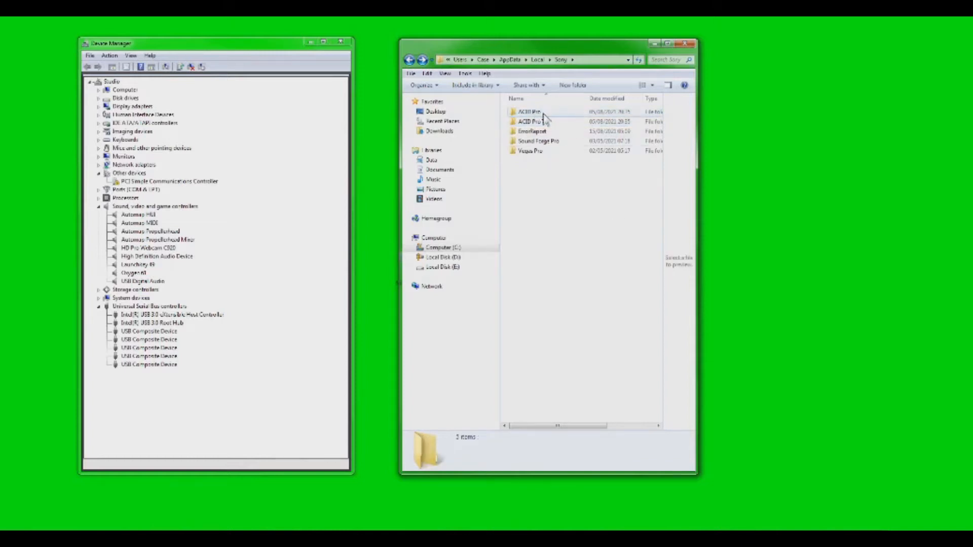
pyautogui.click(533, 121)
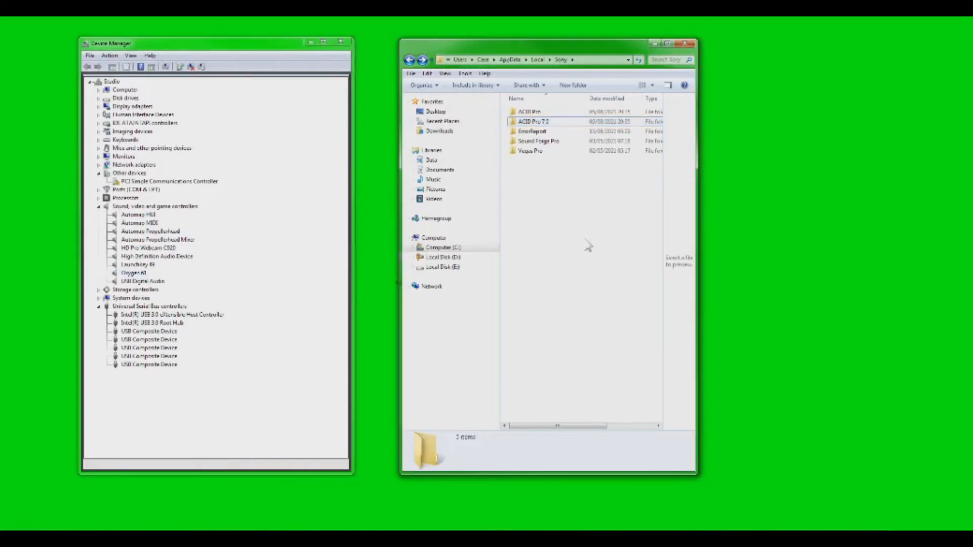
# Add the ACID Pro folder to the selection alongside ACID Pro 7.0.
pyautogui.click(547, 111)
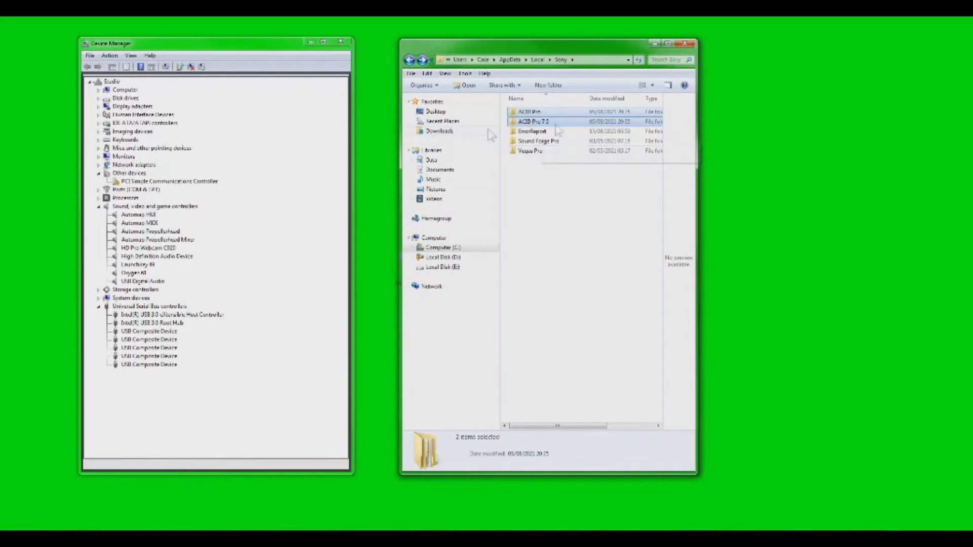
pyautogui.moveTo(532, 151)
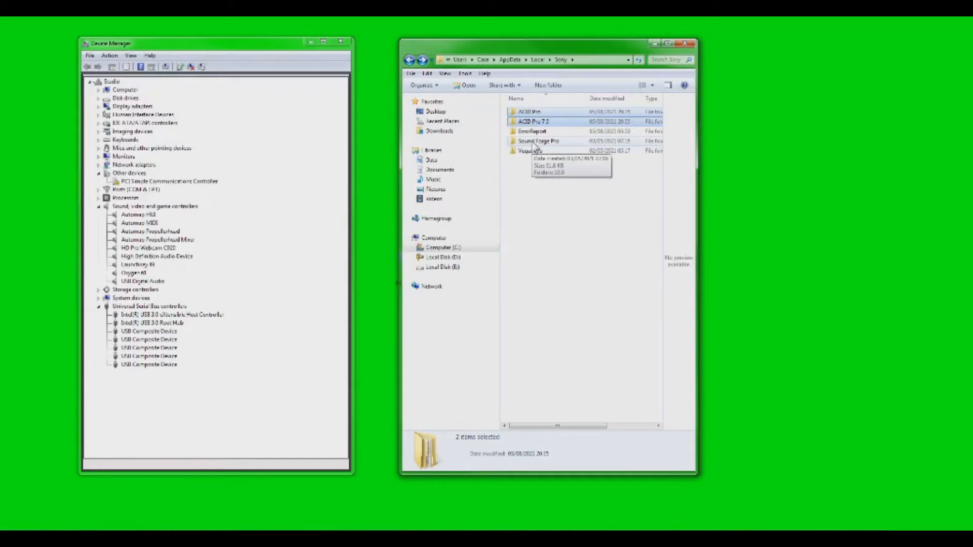
pyautogui.moveTo(670, 200)
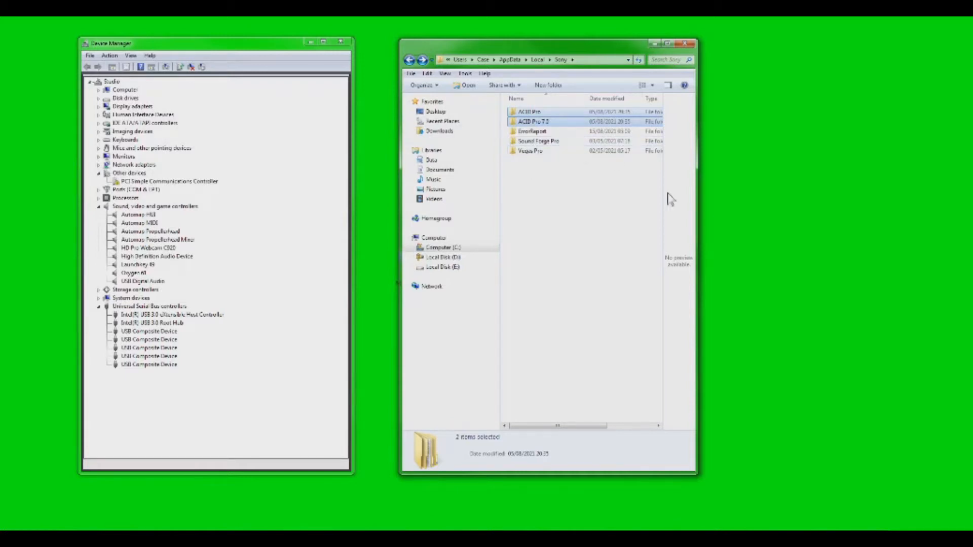